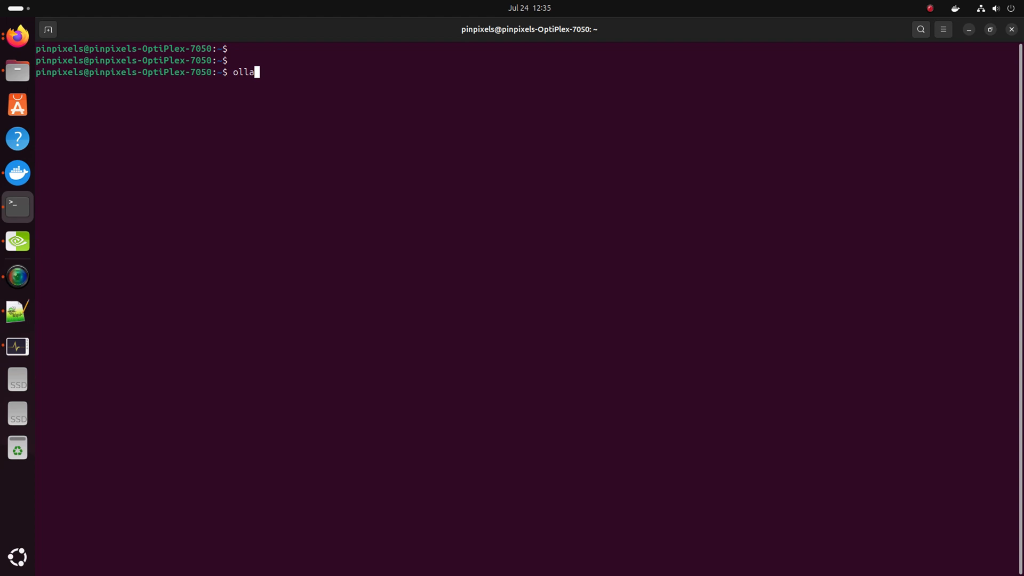
# Step: Start the phi3 model with 'ollama run phi3' and ask it 'what is AI?'
pyautogui.write('ma run phi3')
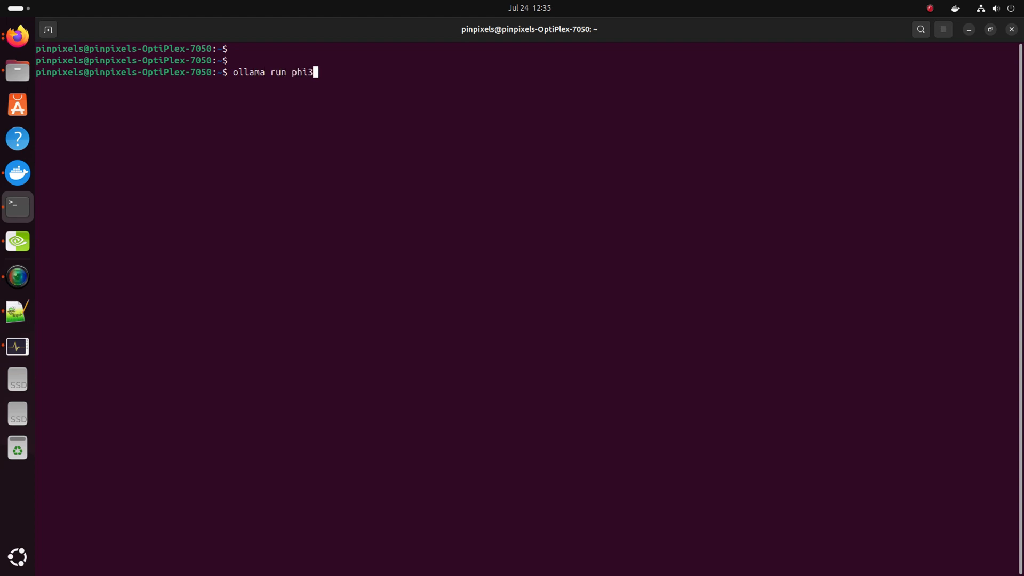
pyautogui.press('Return')
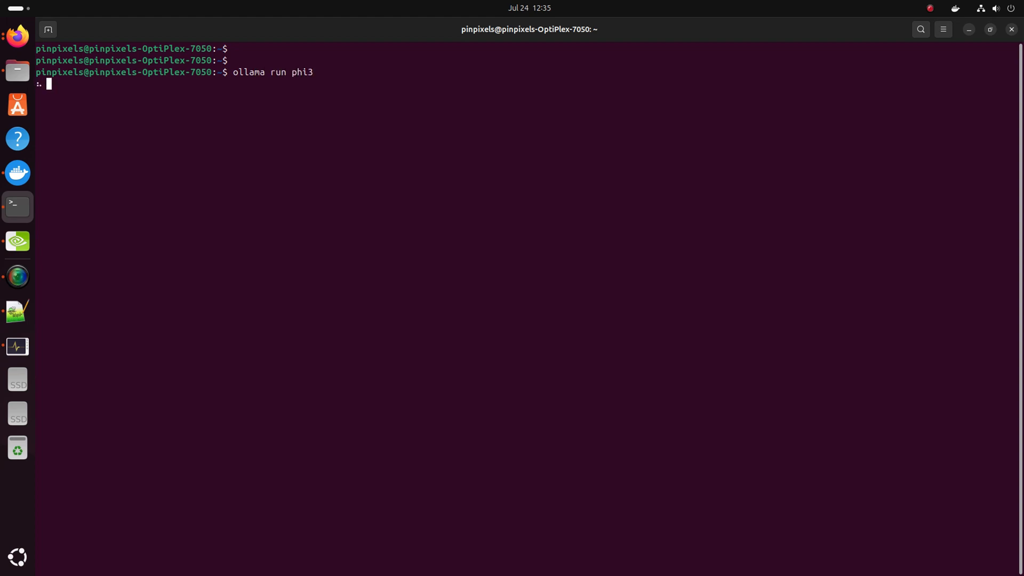
pyautogui.write('wha')
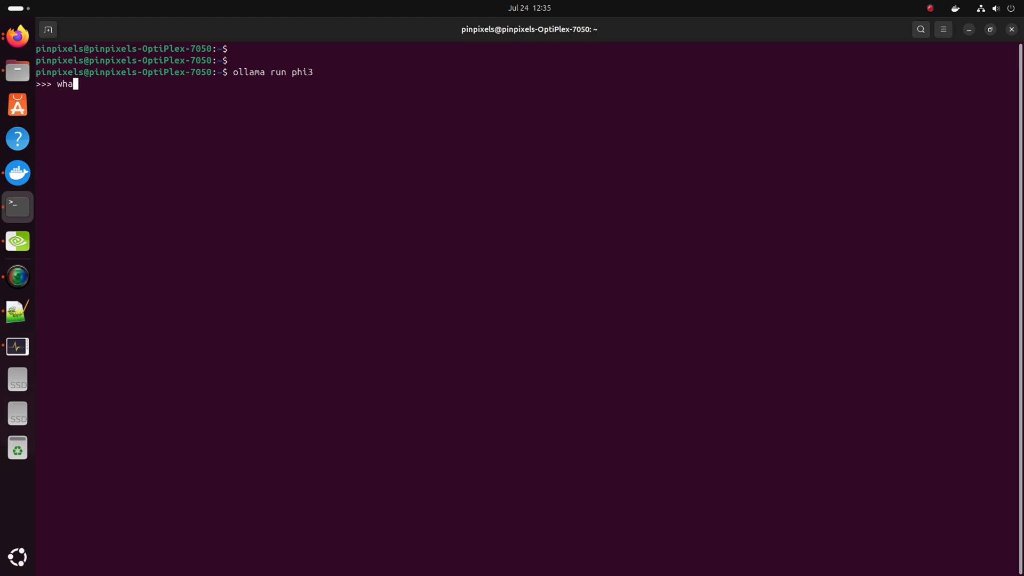
pyautogui.write('t is')
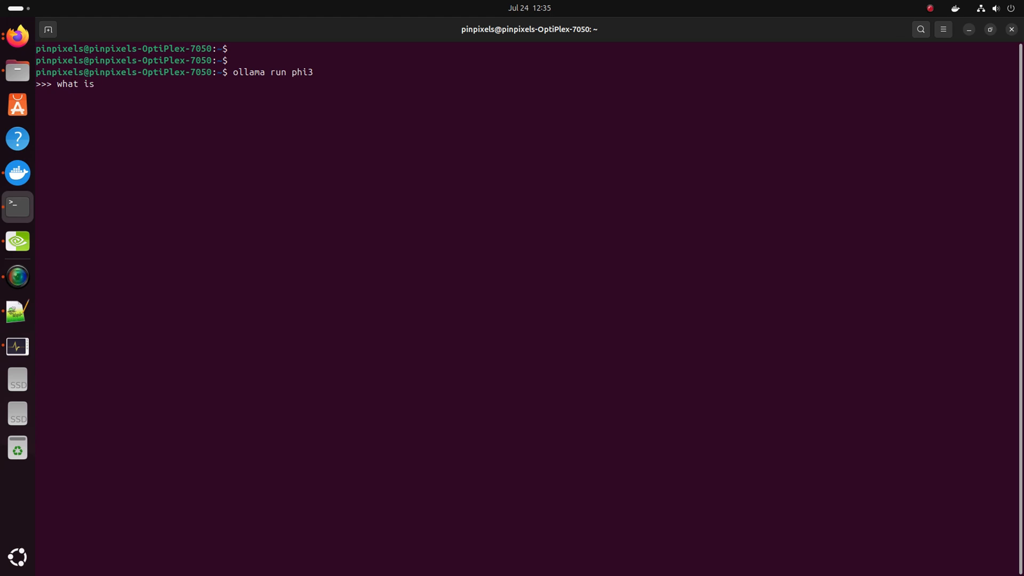
pyautogui.write('AI?')
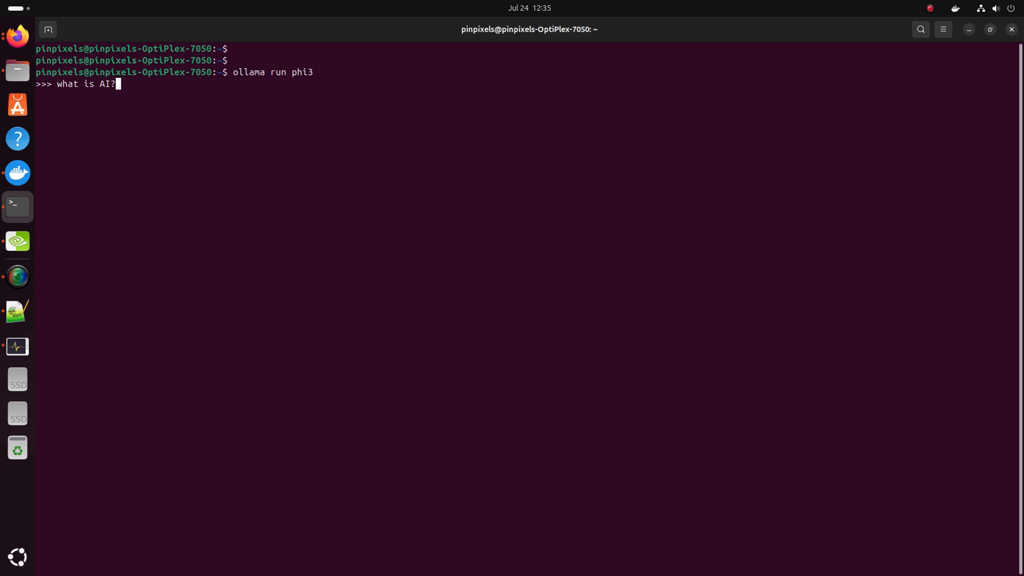
pyautogui.press('Return')
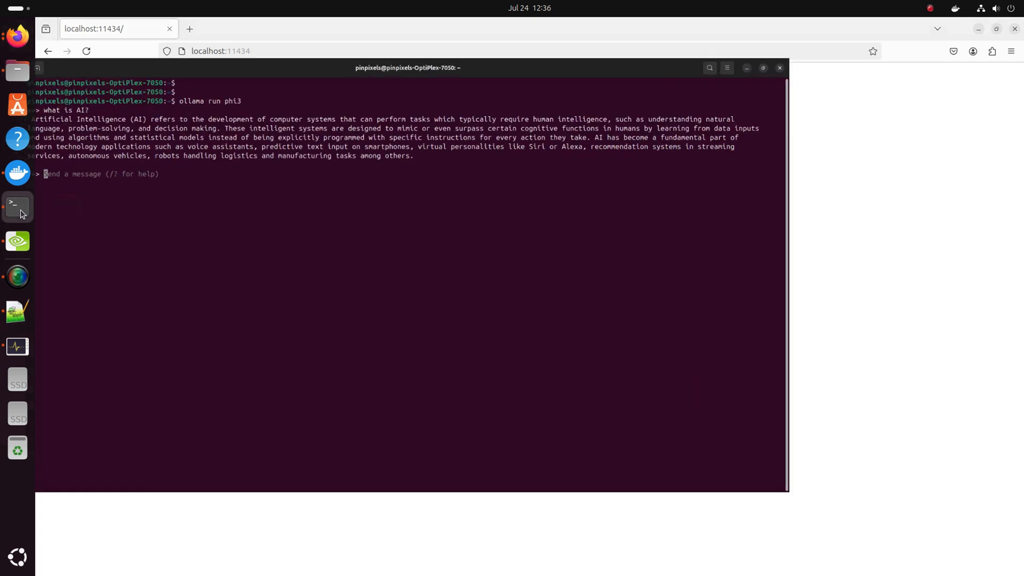
# Step: Suspend the phi3 chat with Ctrl+Z, mark 'Stopped', and return from Firefox to the terminal
pyautogui.click(762, 67)
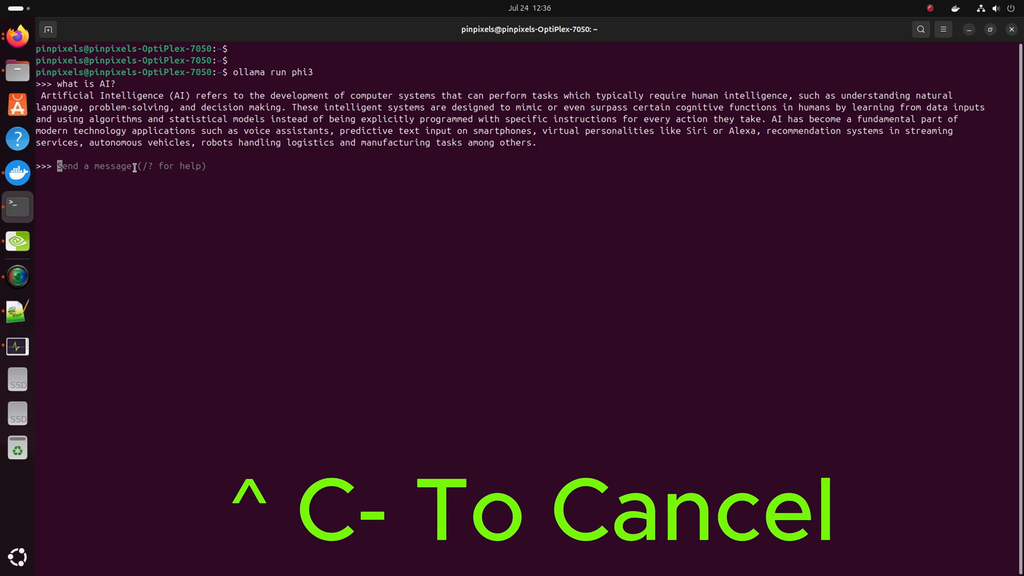
pyautogui.press('ctrl+z')
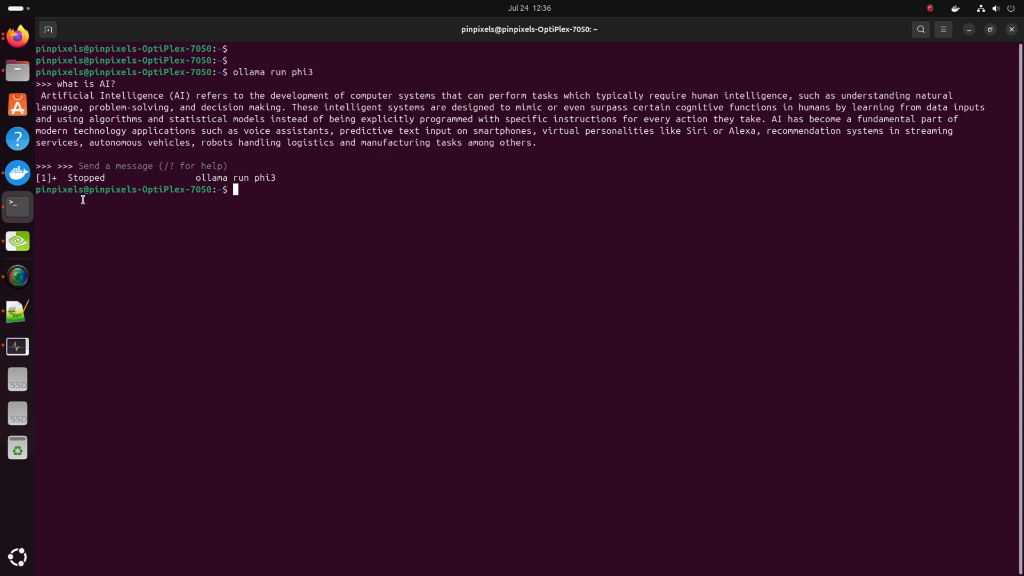
pyautogui.doubleClick(85, 177)
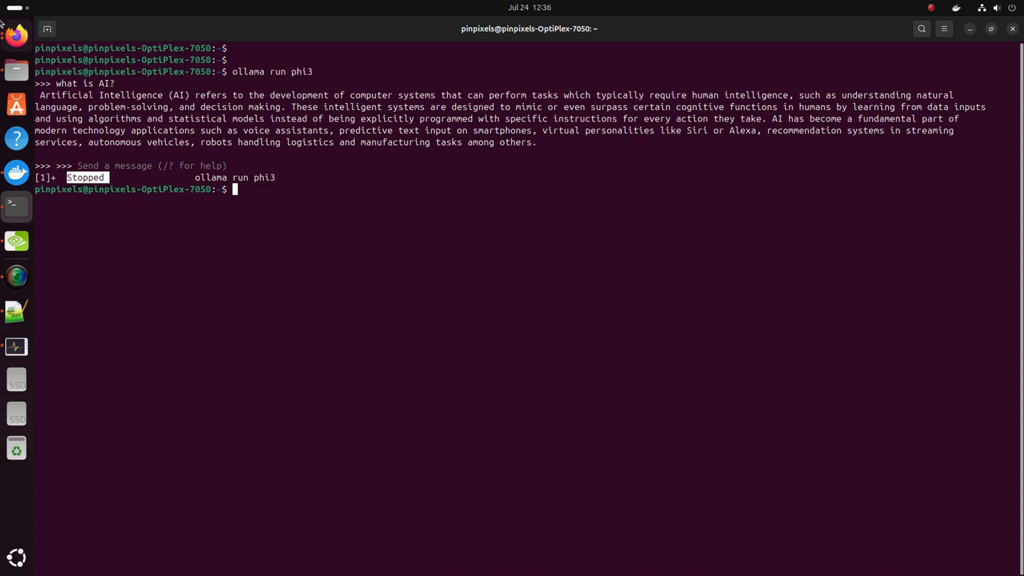
pyautogui.moveTo(17, 207)
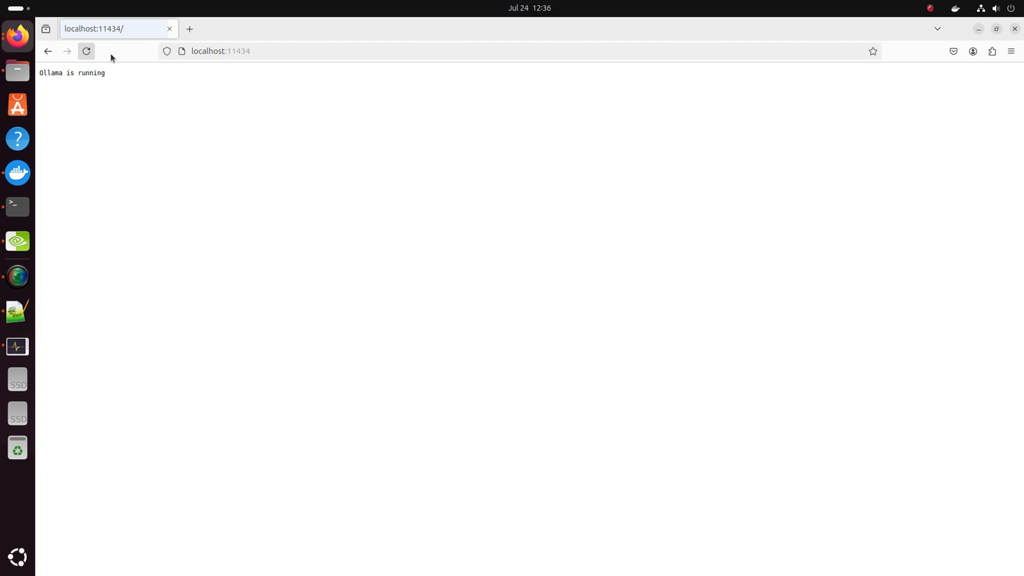
pyautogui.moveTo(39, 100)
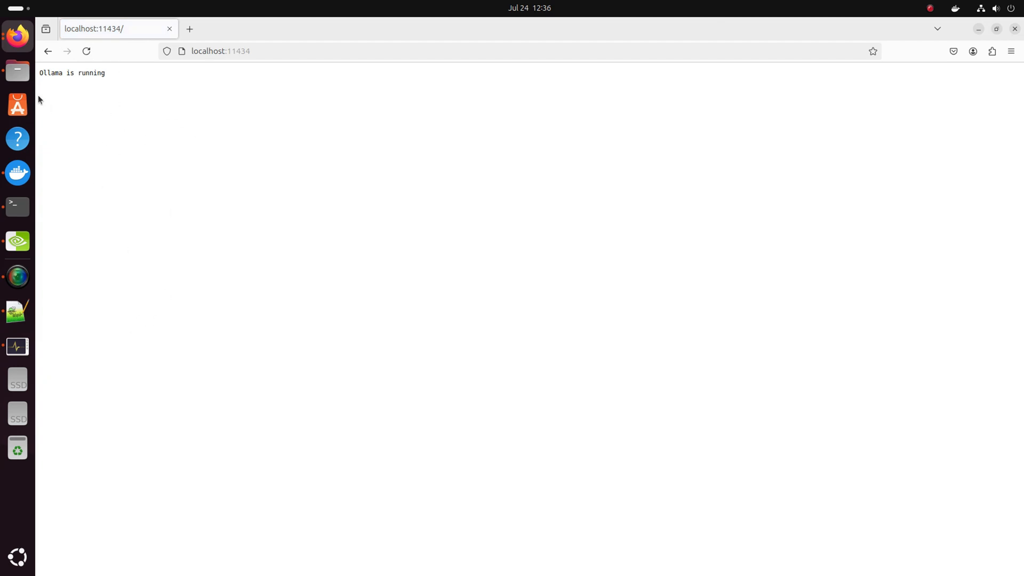
pyautogui.click(17, 207)
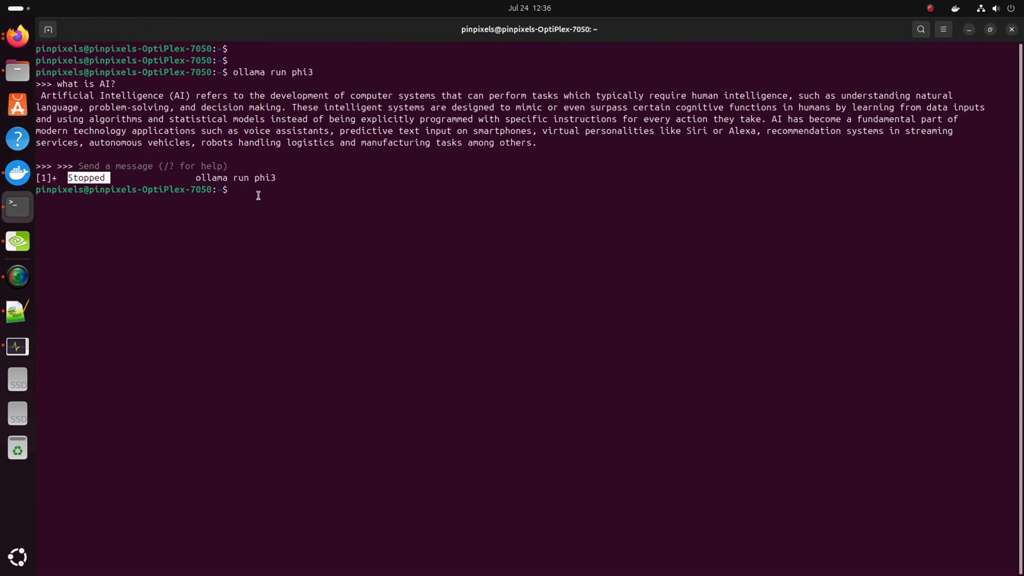
# Step: Run 'systemctl status ollama.service' to view the service status
pyautogui.write('sy')
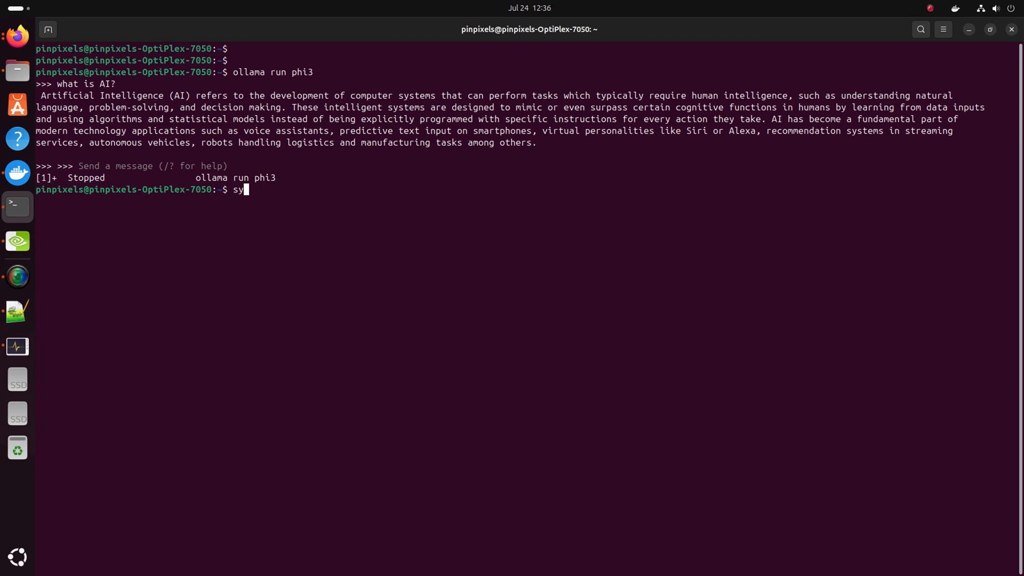
pyautogui.write('stemctl')
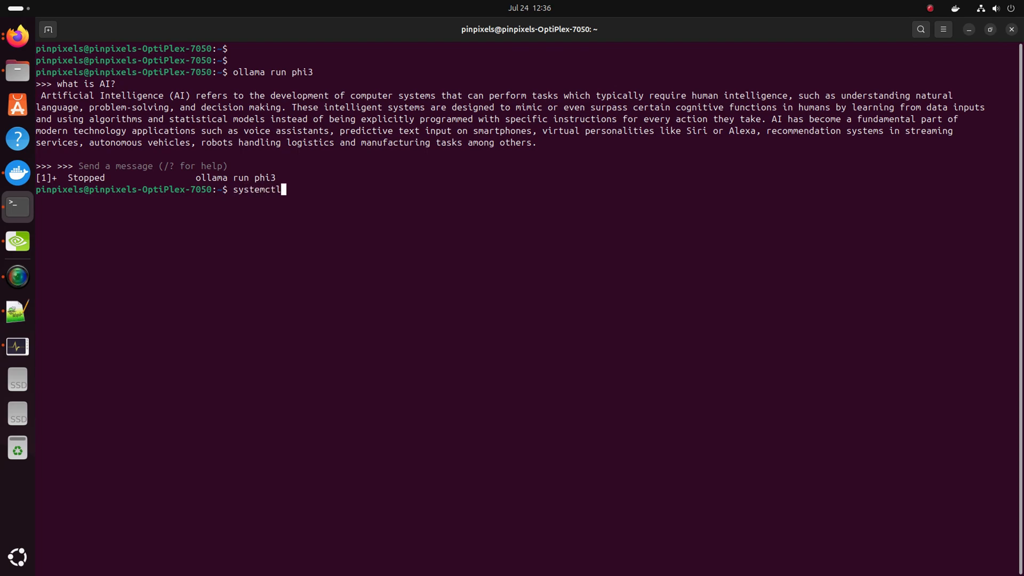
pyautogui.write('status')
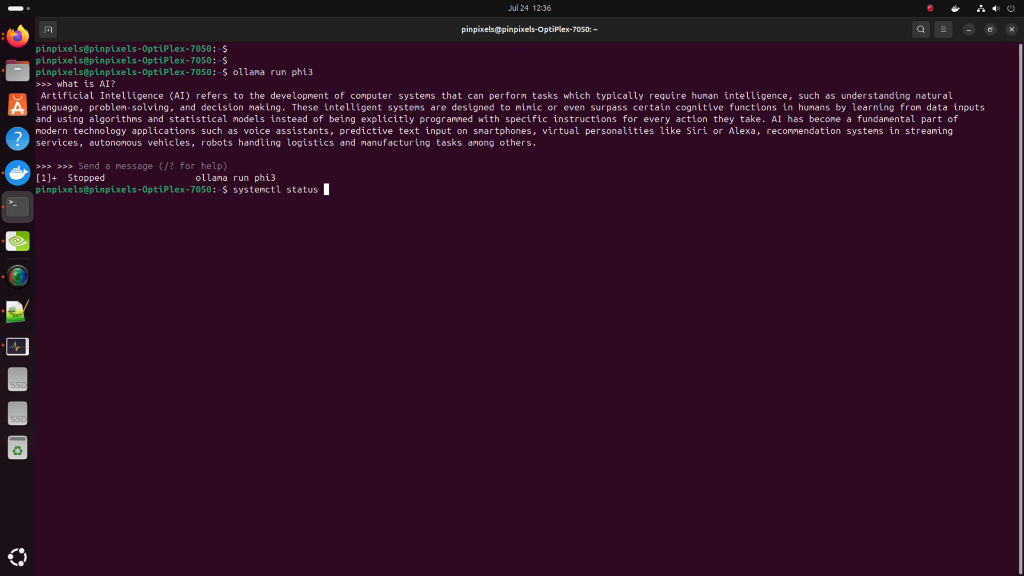
pyautogui.write('ollama.ser')
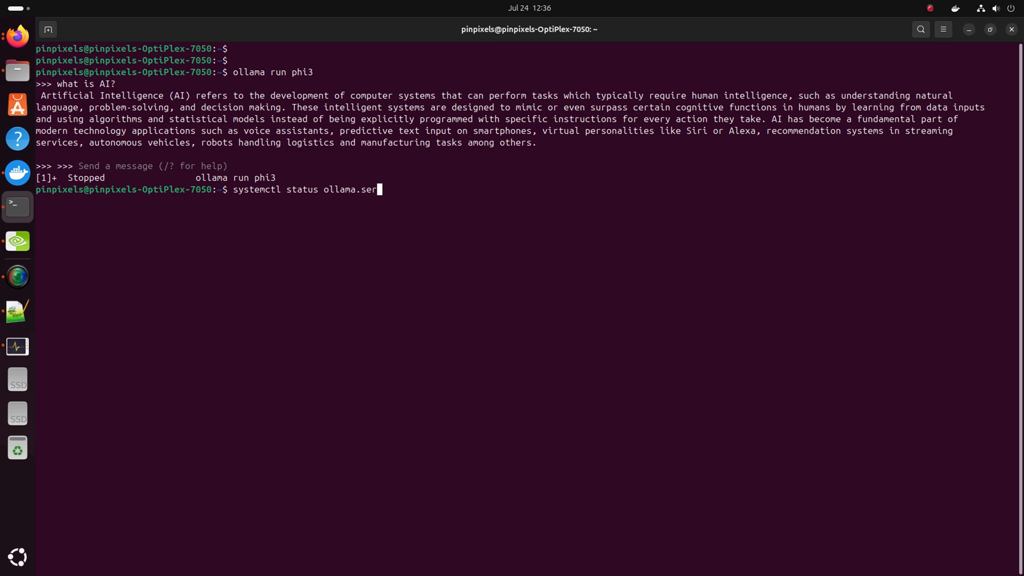
pyautogui.press('Return')
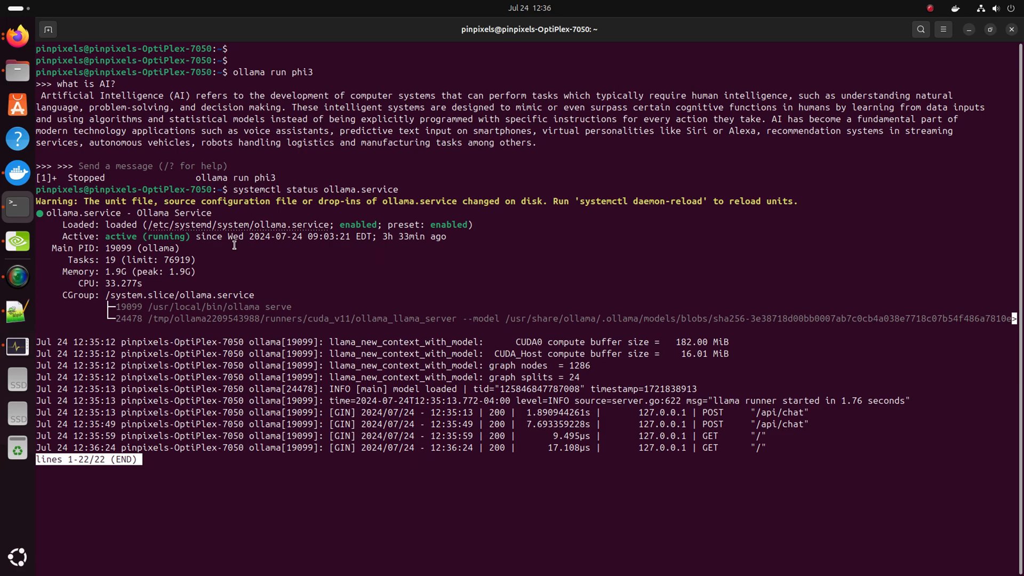
pyautogui.moveTo(472, 258)
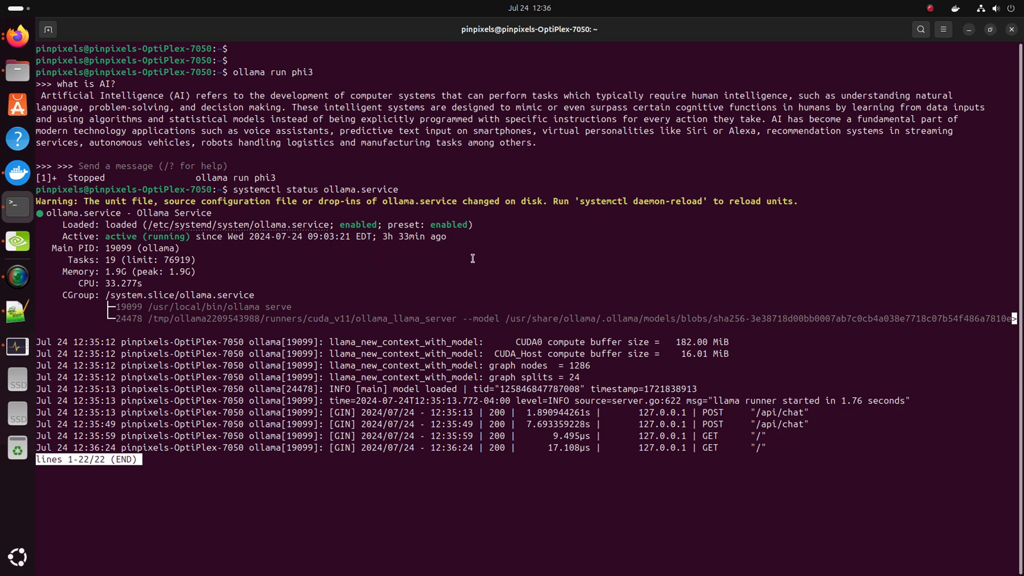
pyautogui.moveTo(102, 295)
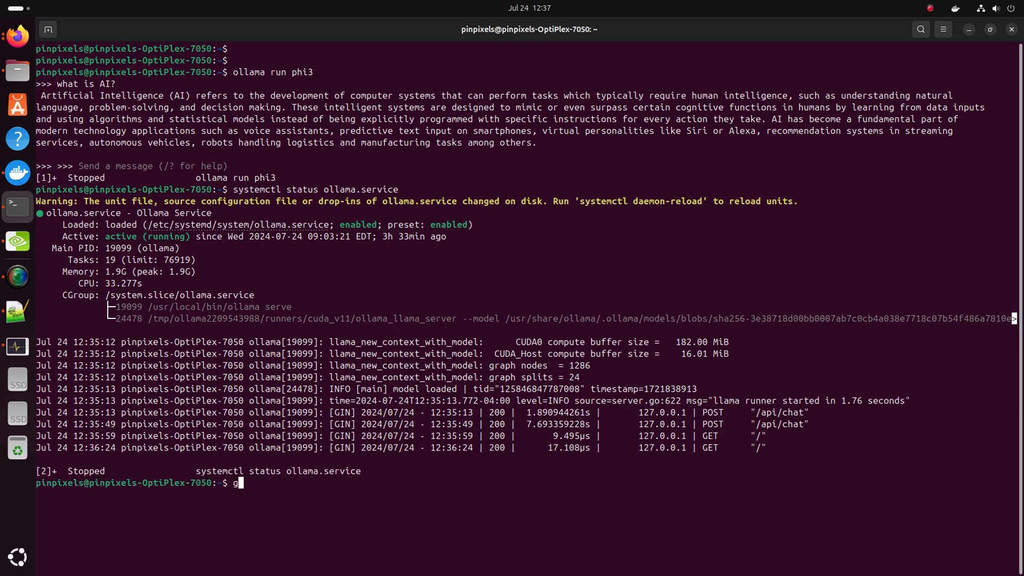
# Step: Run 'gpustat --show-cmd --show-pid' and mark the ollama_llama_server entry using 3028M
pyautogui.write('pusta')
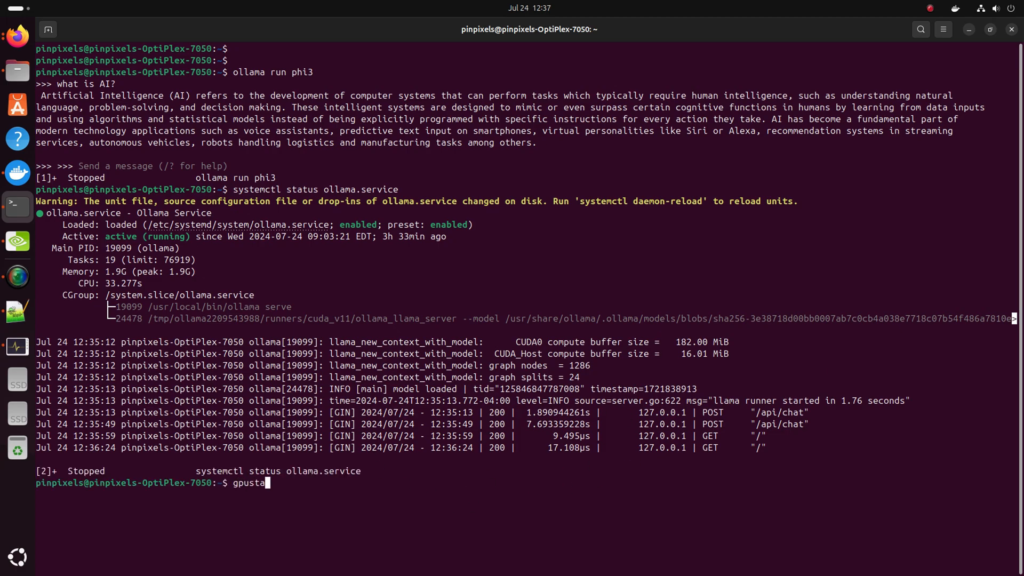
pyautogui.write('--show')
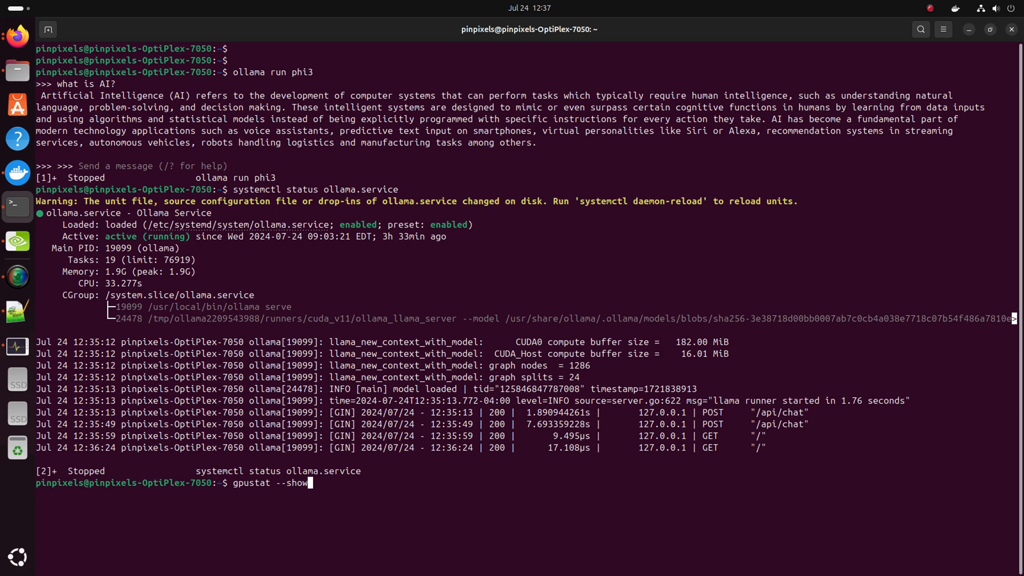
pyautogui.write('-cmd')
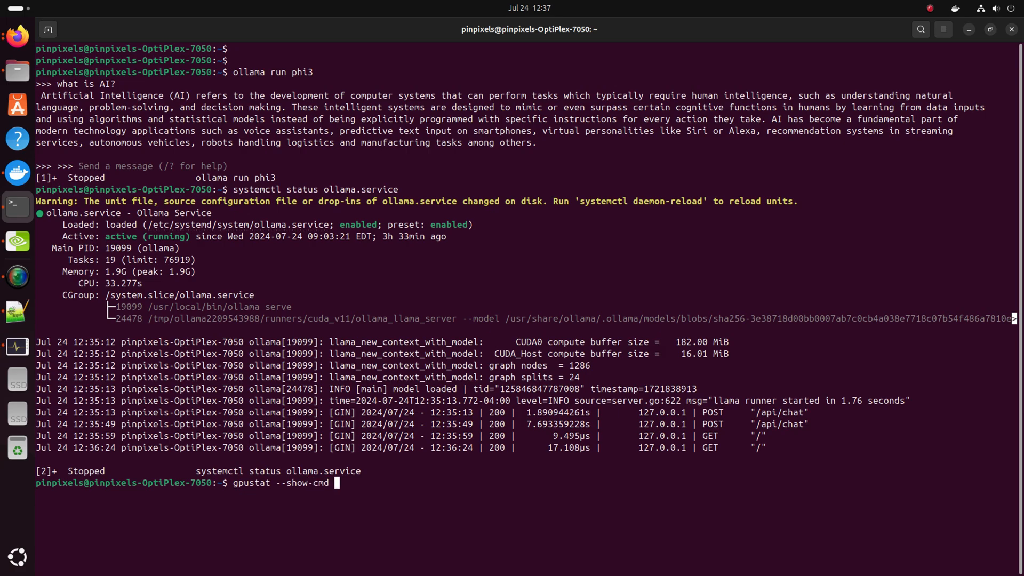
pyautogui.write('--show-p')
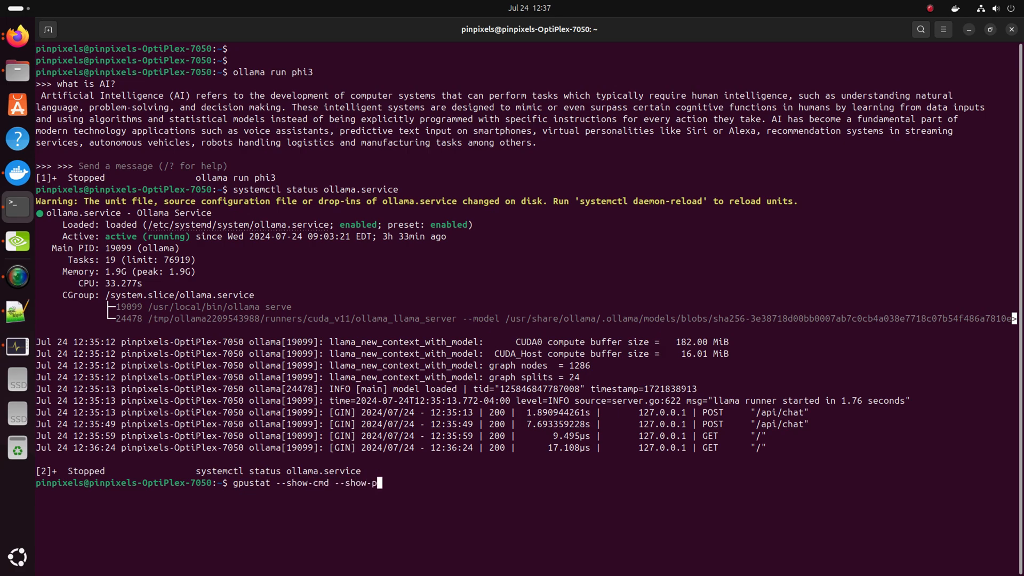
pyautogui.press('Return')
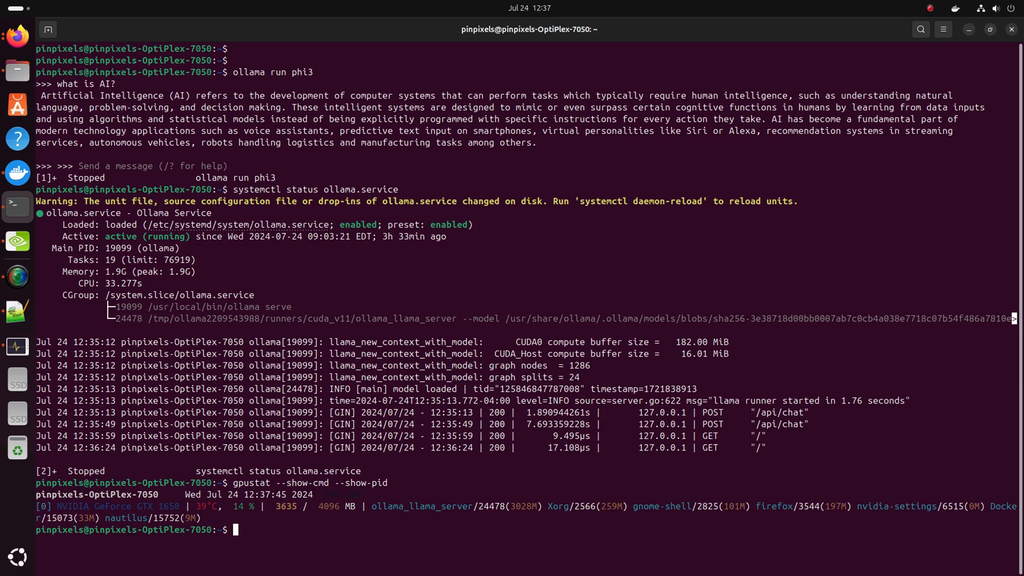
pyautogui.doubleClick(419, 505)
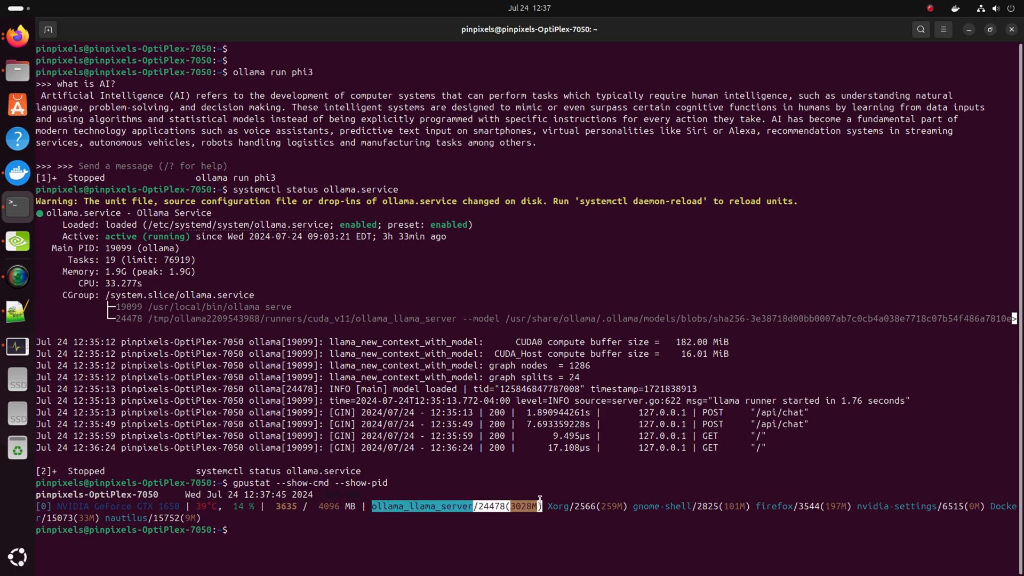
pyautogui.press('Return')
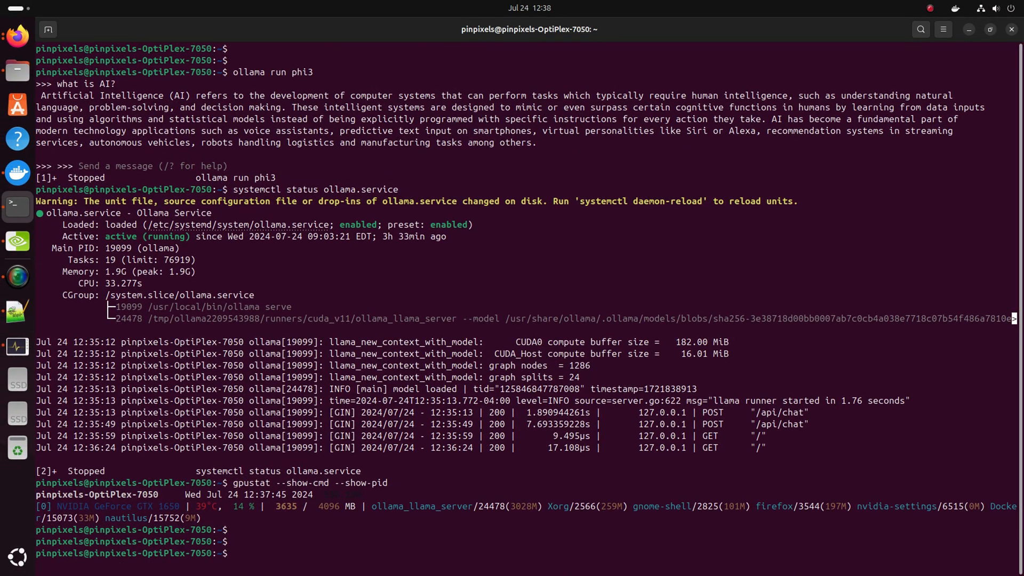
pyautogui.write('systemctl stop o')
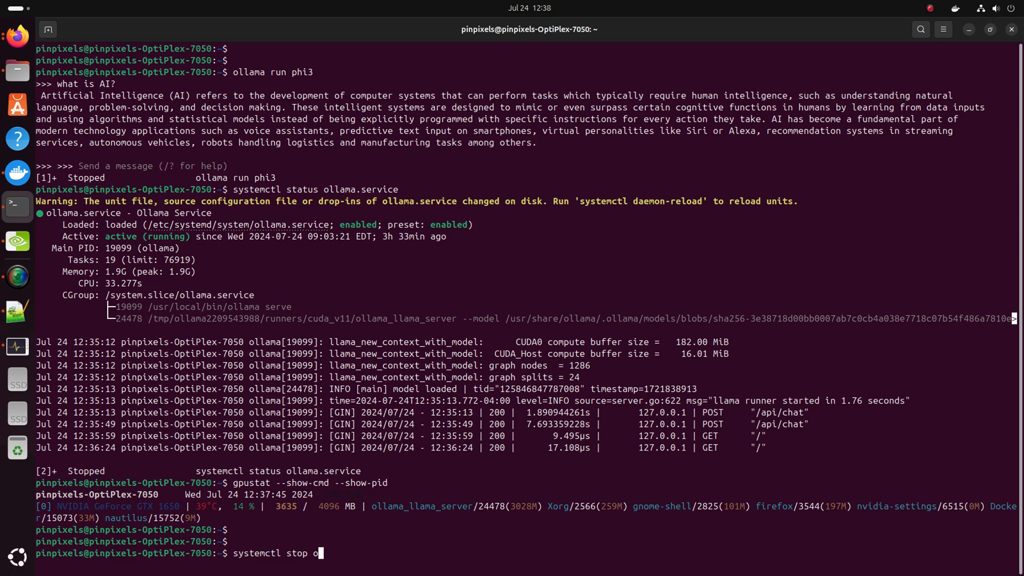
# Step: Stop ollama.service with systemctl, confirming the authentication dialog
pyautogui.press('Return')
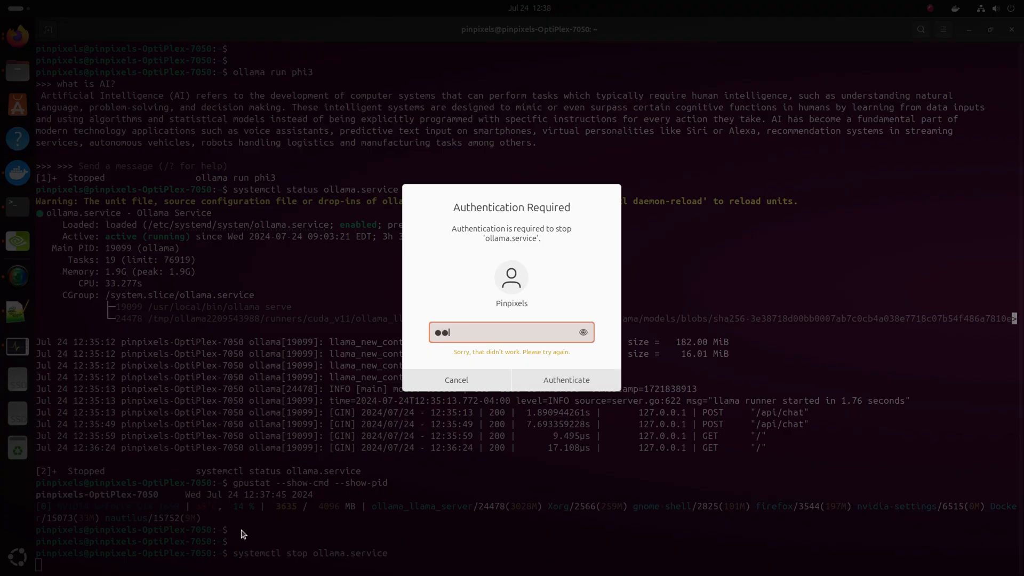
pyautogui.click(565, 379)
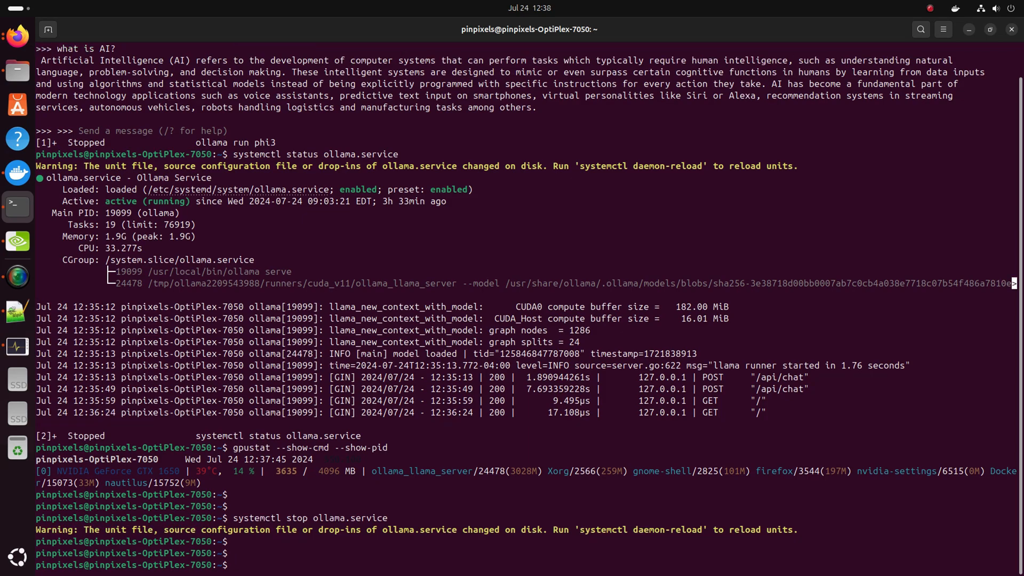
pyautogui.click(18, 34)
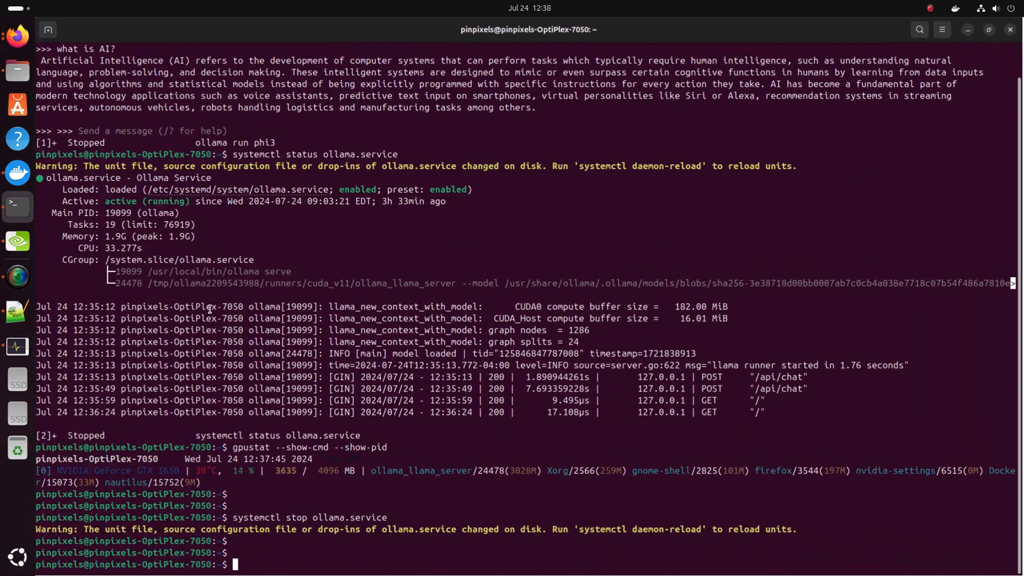
pyautogui.write('systemctl stop ollama.service')
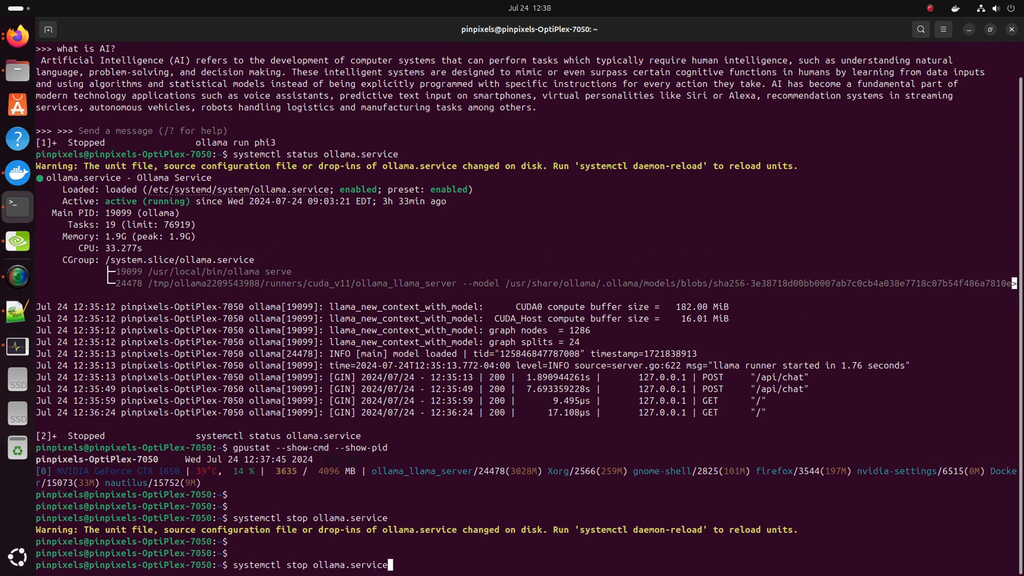
pyautogui.press('Return')
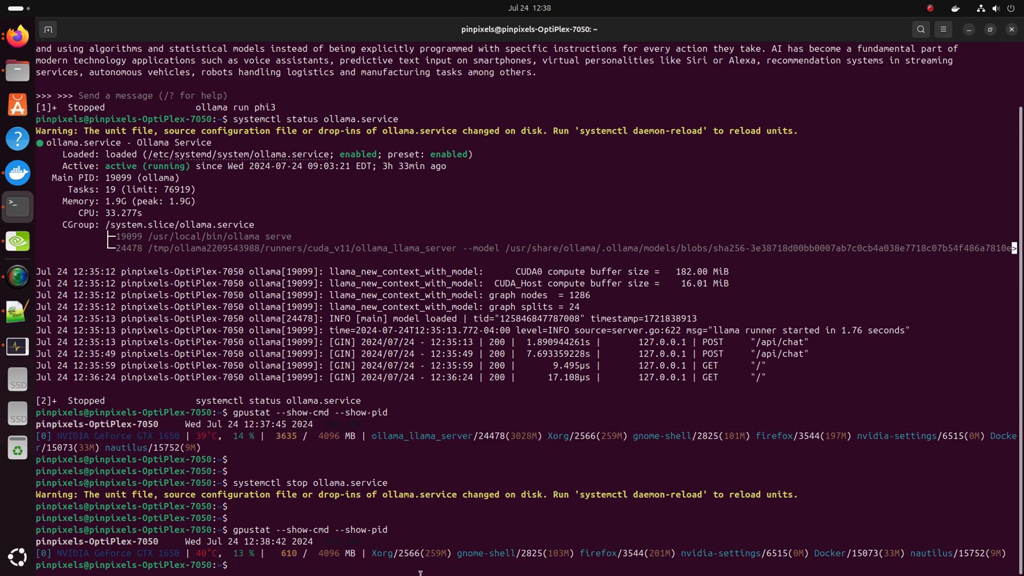
# Step: Check the service status and highlight the 'inactive (dead)' line
pyautogui.write('systemctl stop ollama.service')
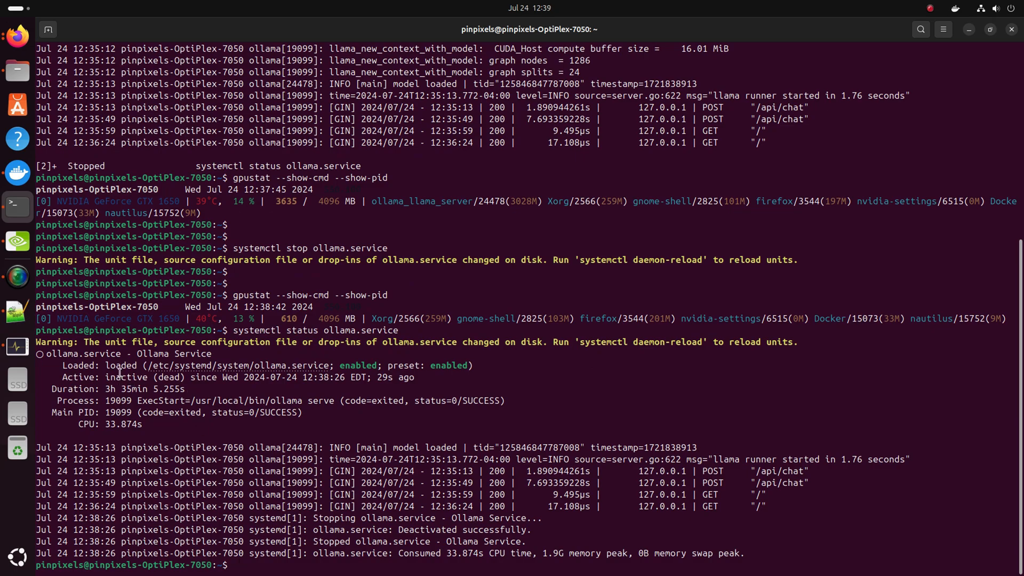
pyautogui.moveTo(98, 395)
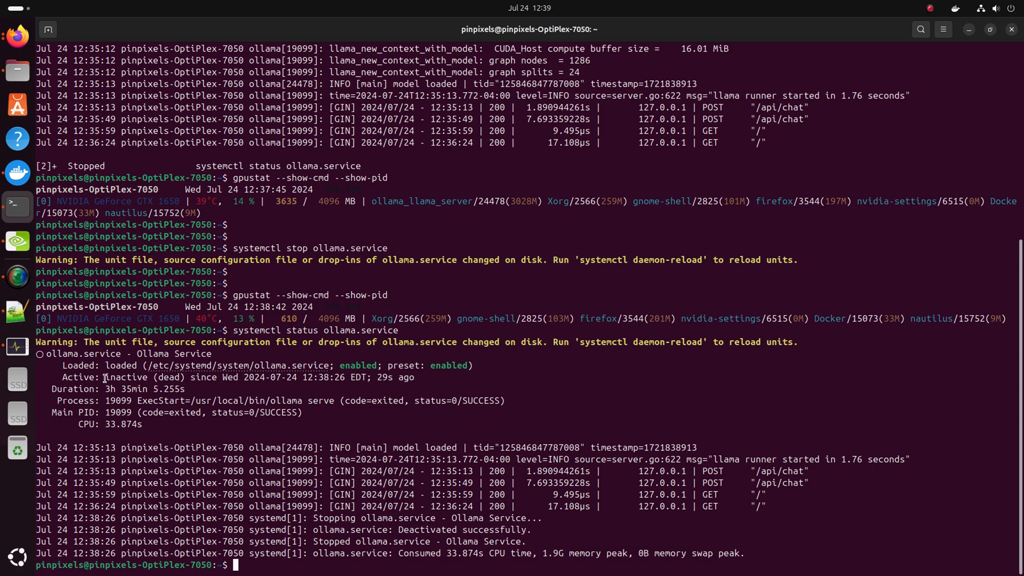
pyautogui.doubleClick(143, 377)
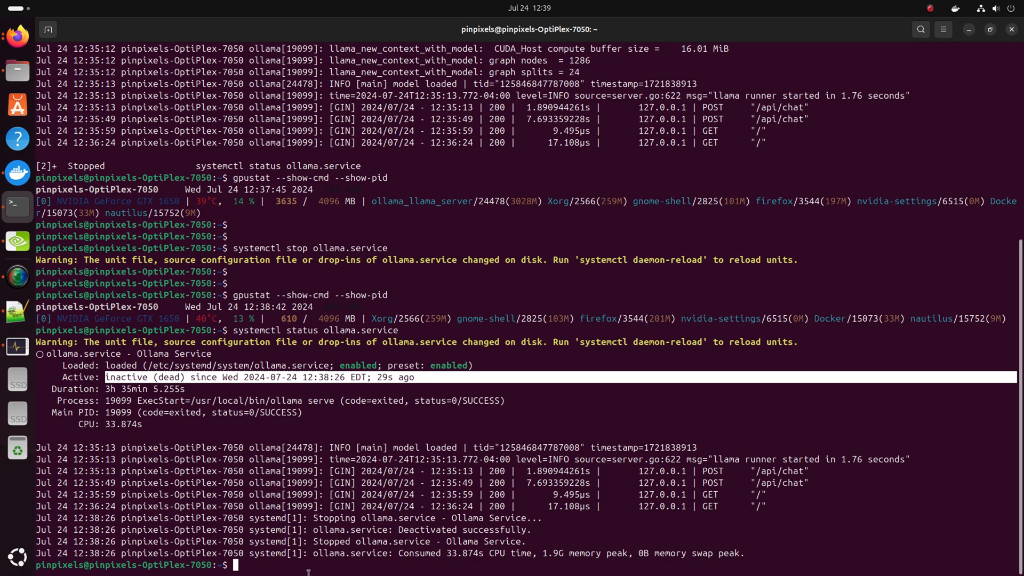
pyautogui.scroll(-3)
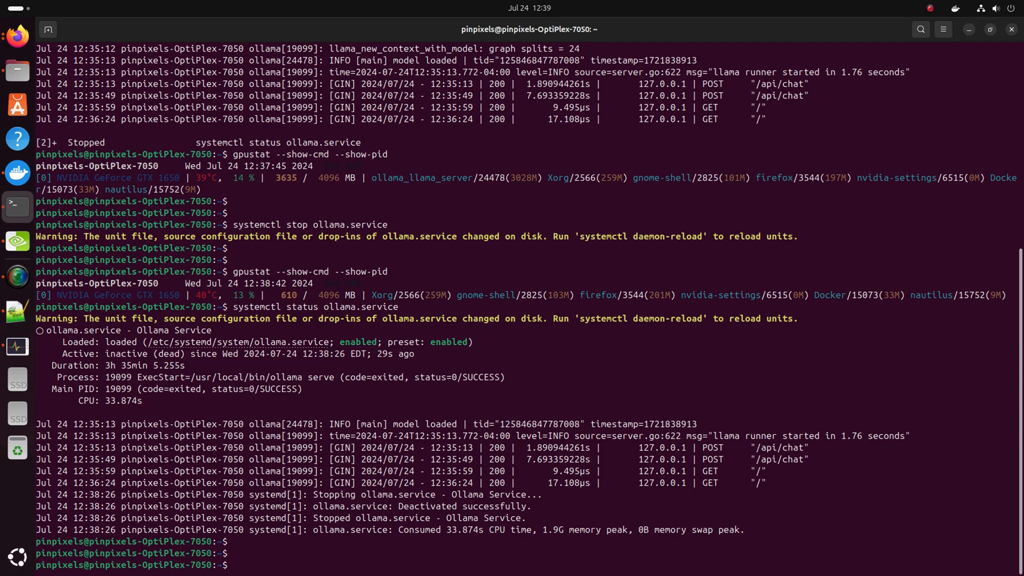
# Step: Start ollama.service with systemctl, authenticate with the password, then query its status
pyautogui.write('systemctl start')
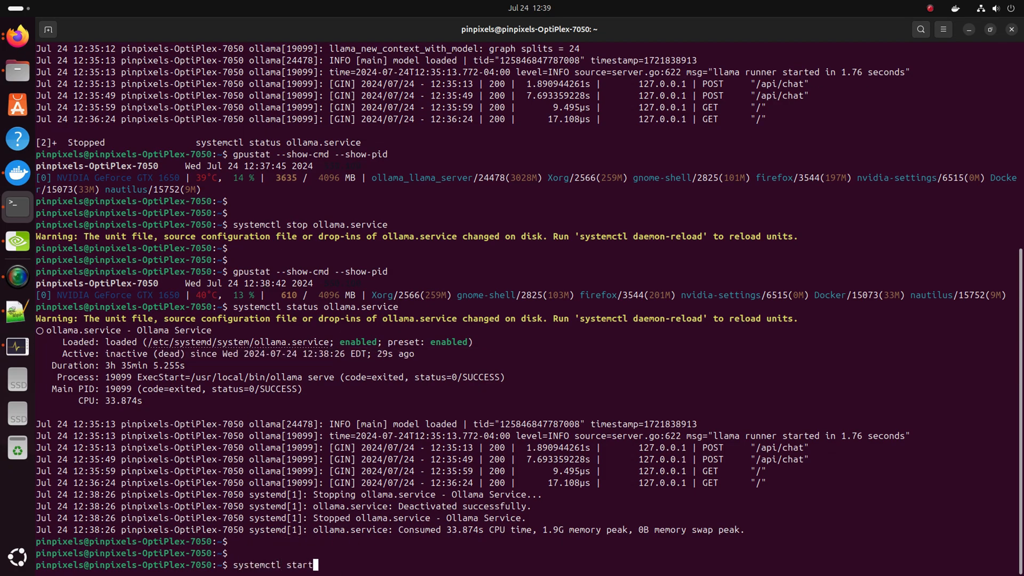
pyautogui.write('ollama.servi')
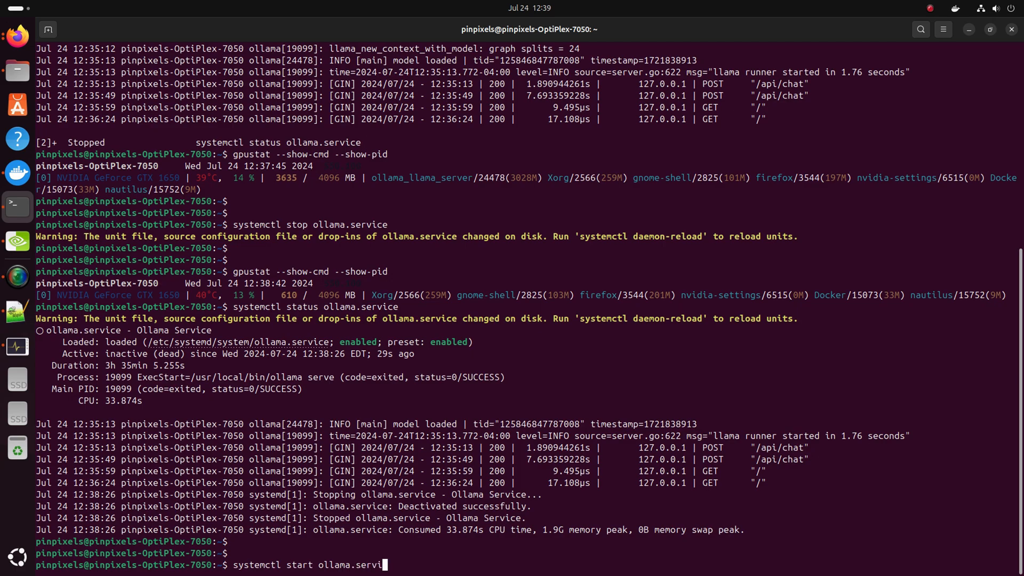
pyautogui.press('Return')
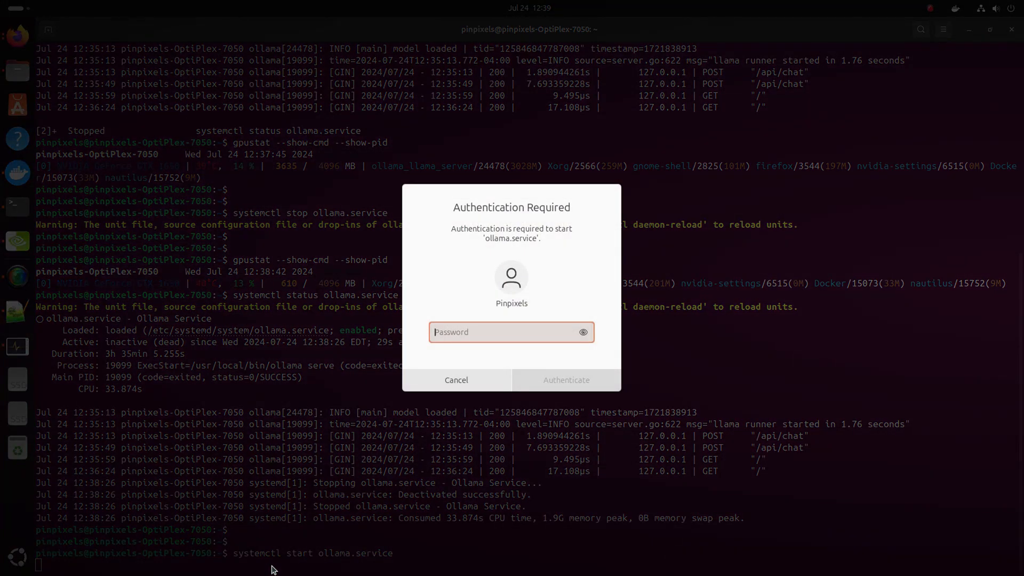
pyautogui.write('password')
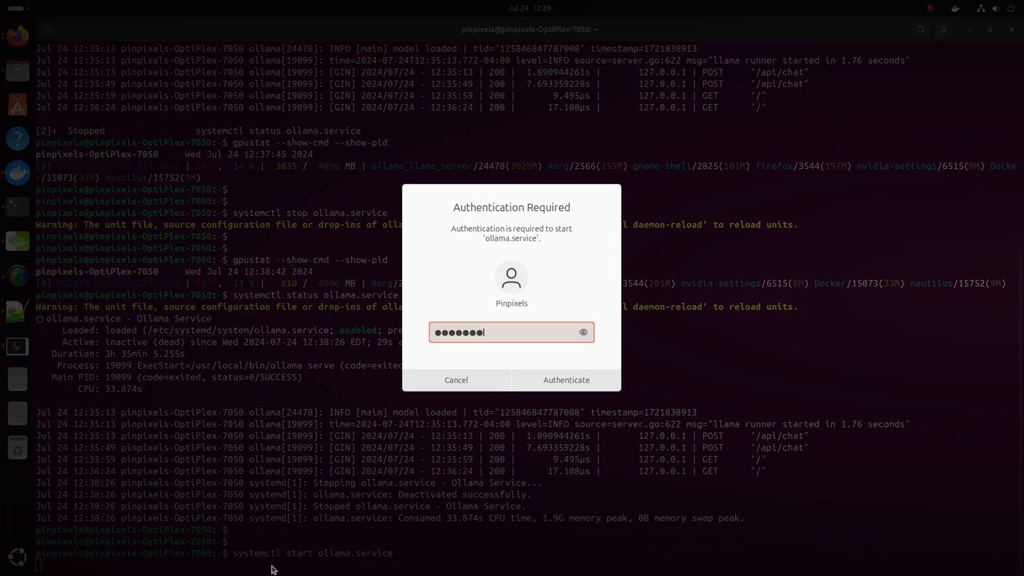
pyautogui.click(564, 379)
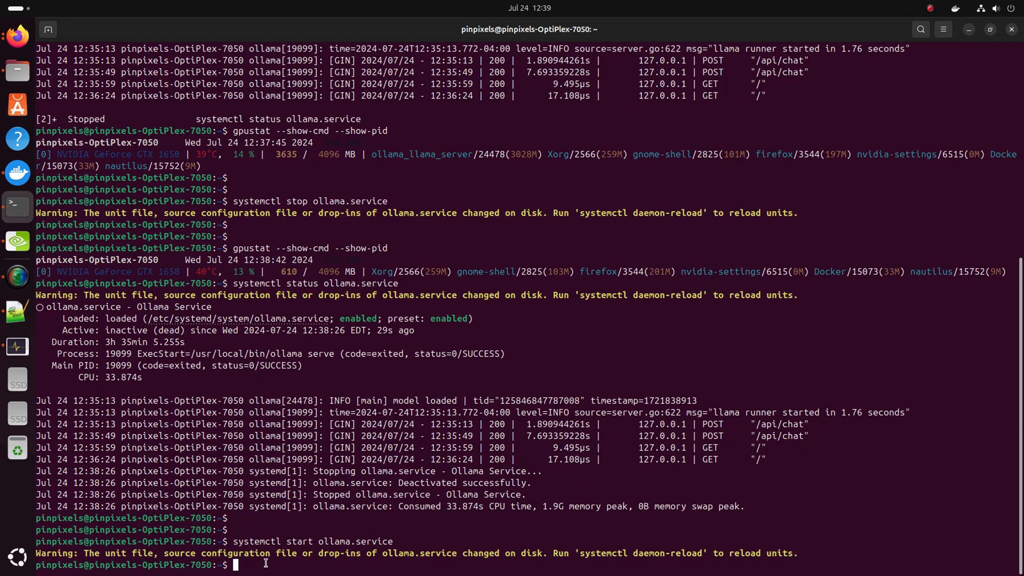
pyautogui.write('systemctl status ollama.service')
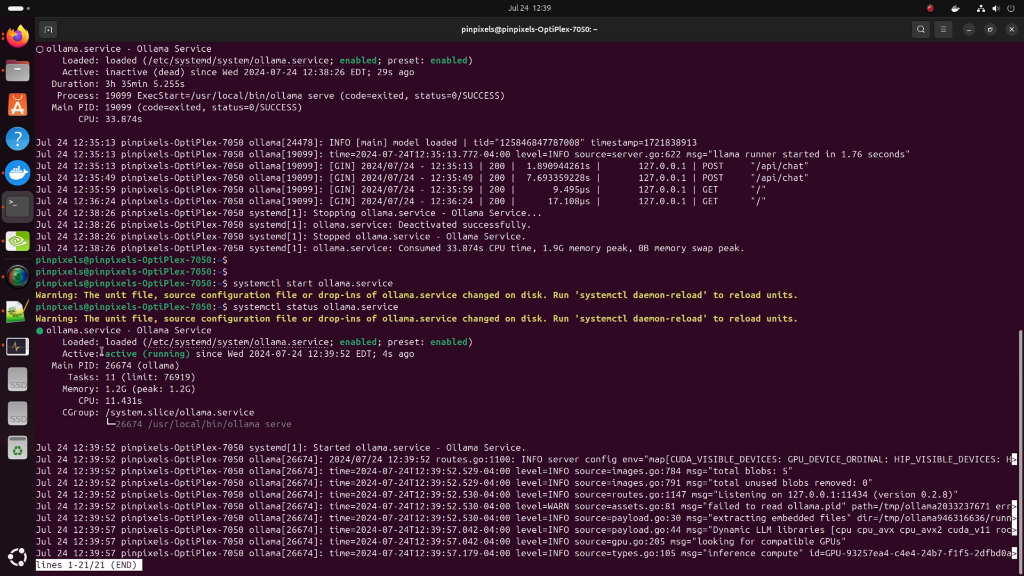
# Step: Highlight 'active (running)' and rerun 'gpustat --show-cmd --show-pid' showing 614 MB used
pyautogui.doubleClick(146, 353)
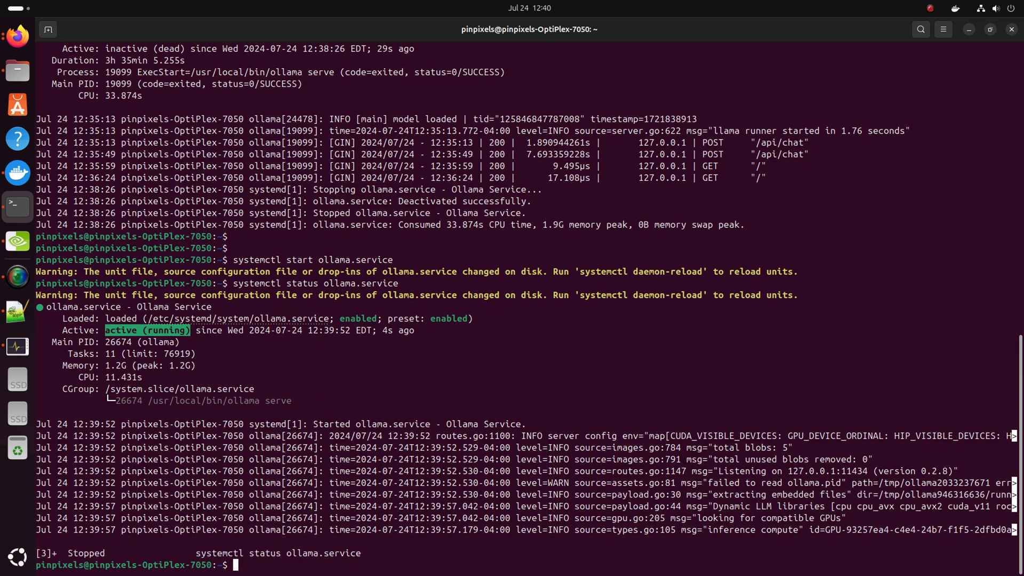
pyautogui.write('gpustat --show-cmd --show-pid')
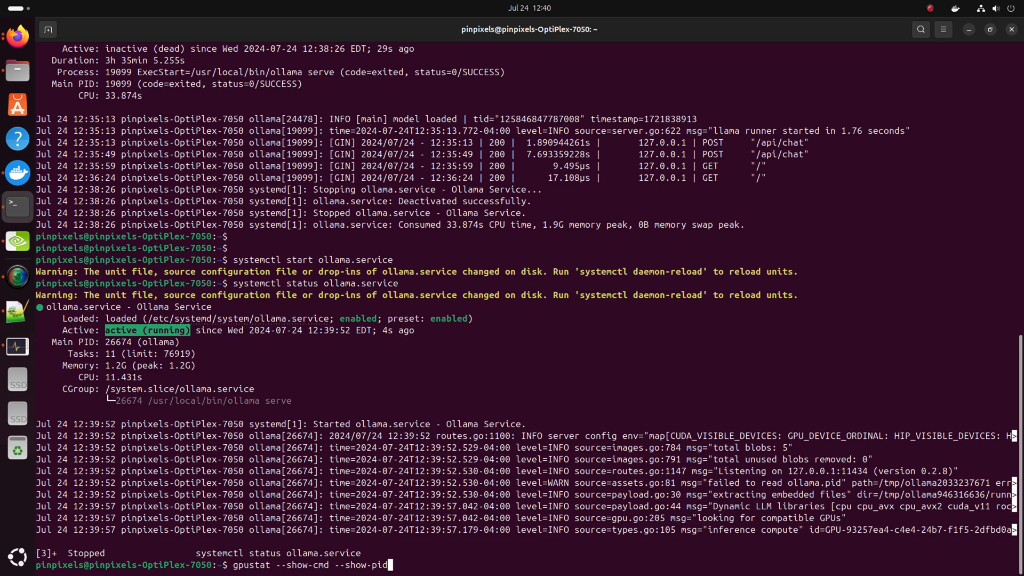
pyautogui.press('Return')
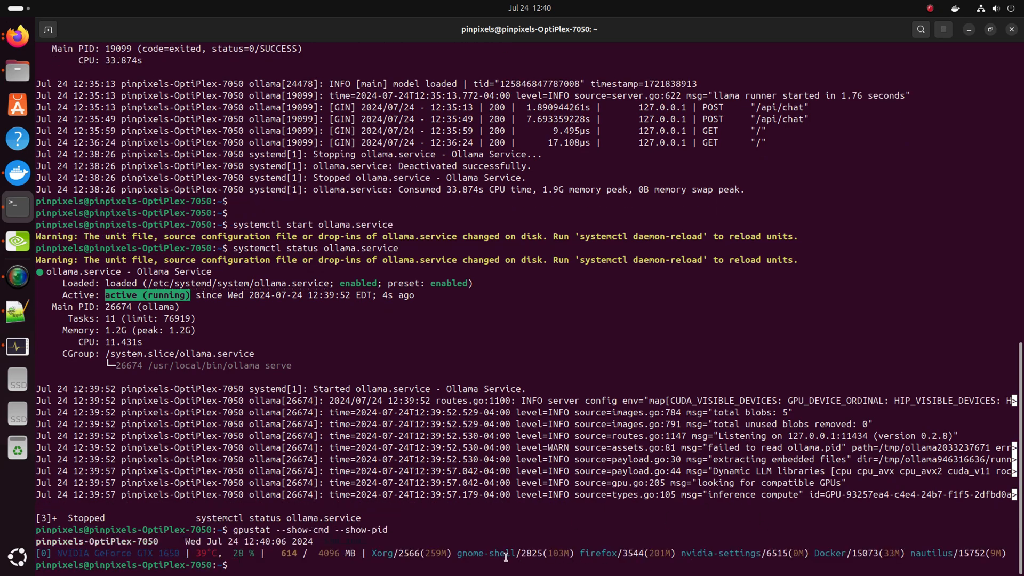
pyautogui.moveTo(483, 570)
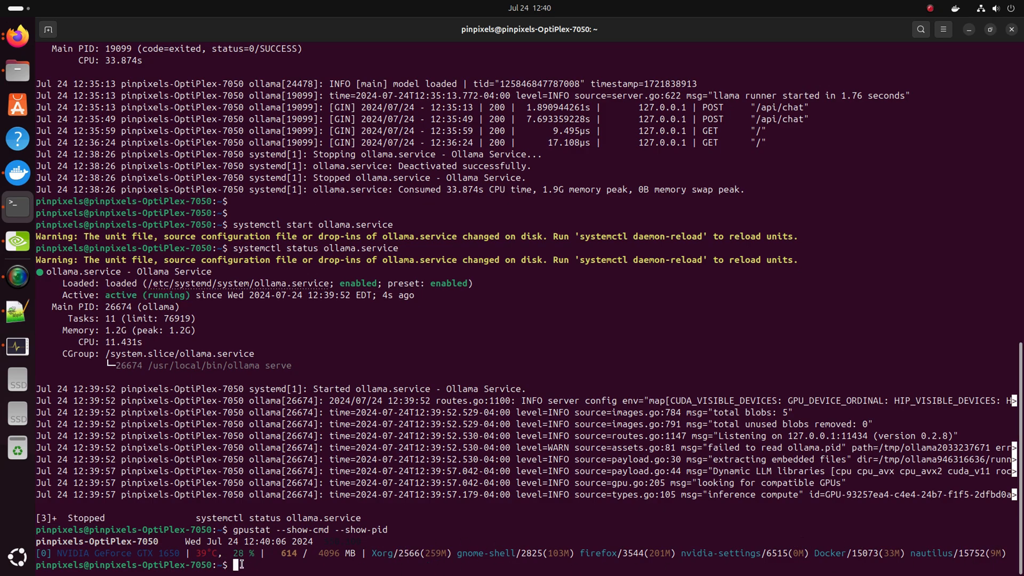
# Step: Rerun phi3, ask 'tell me more', reload localhost:11434 in Firefox, then return
pyautogui.write('ollama')
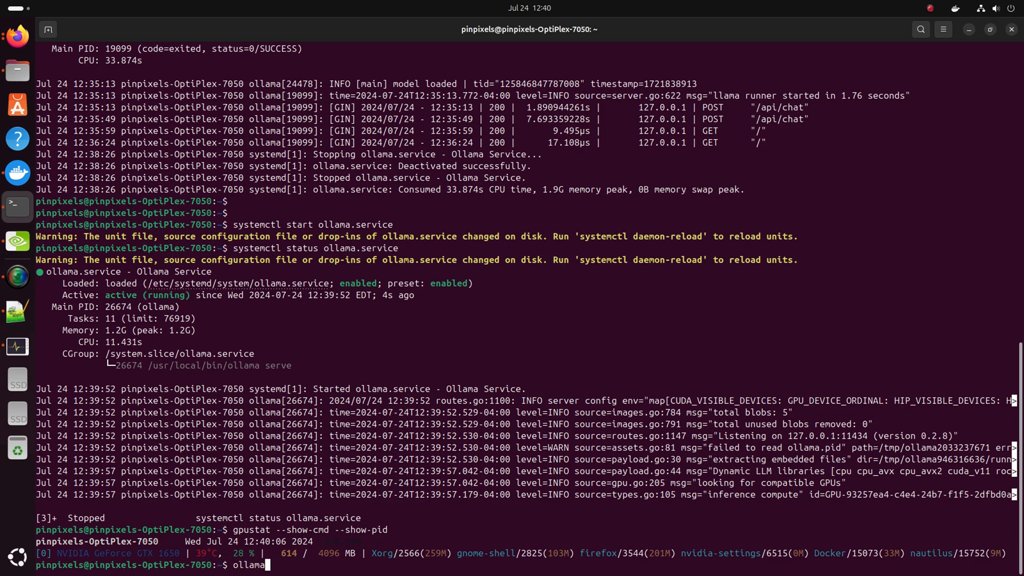
pyautogui.write('run phi3')
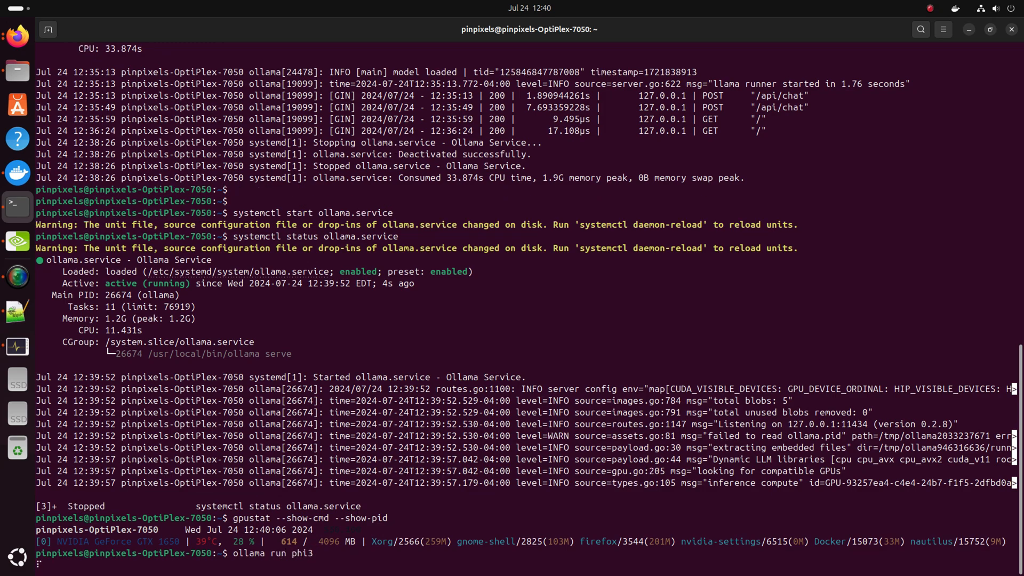
pyautogui.press('Return')
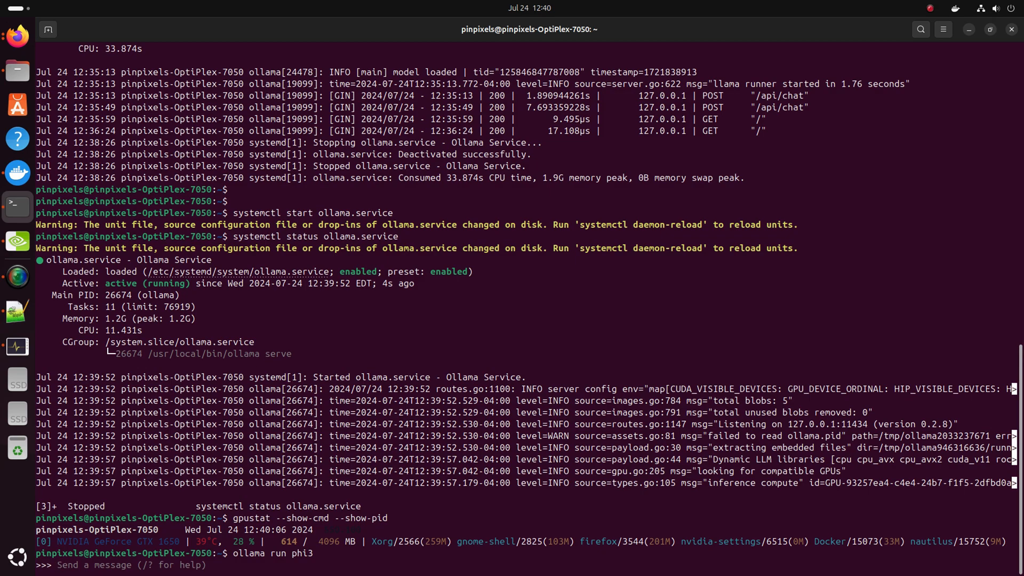
pyautogui.write('tell me more')
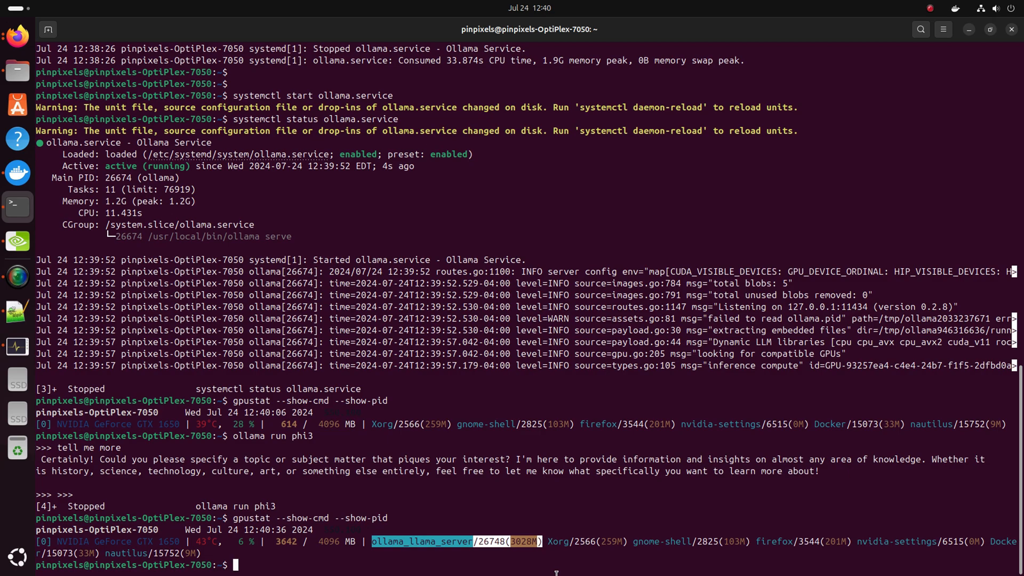
pyautogui.moveTo(979, 28)
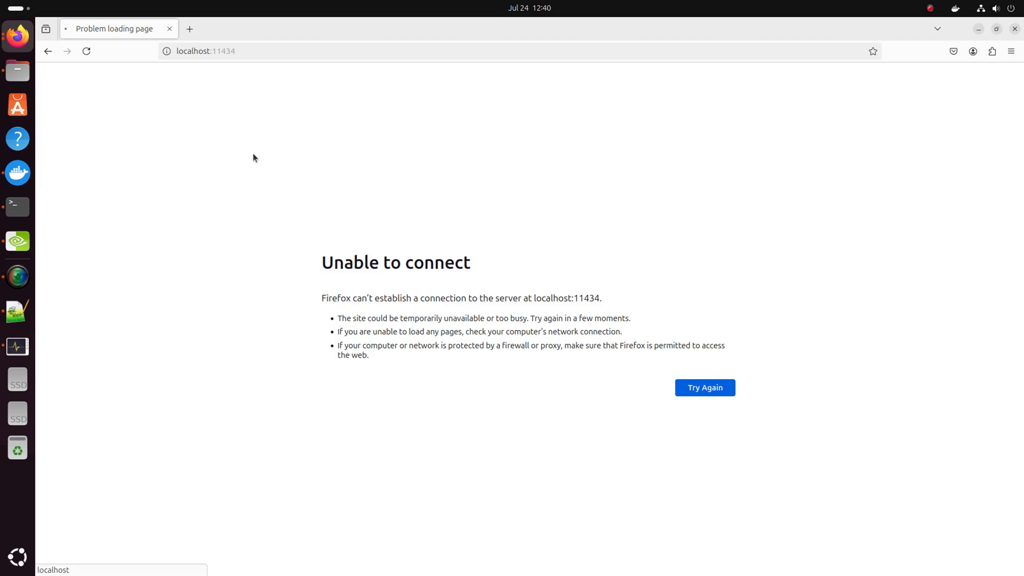
pyautogui.click(703, 387)
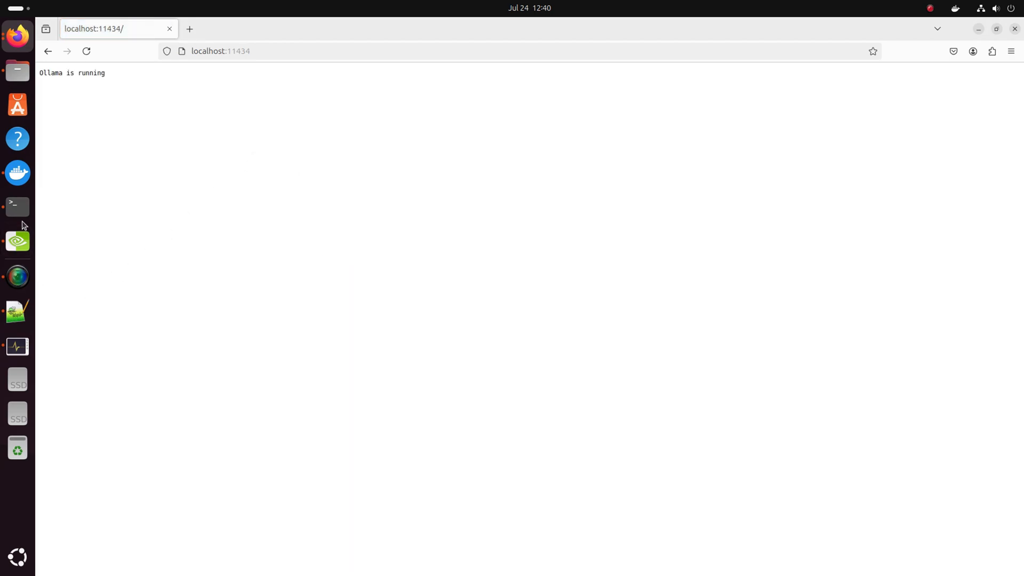
pyautogui.click(17, 207)
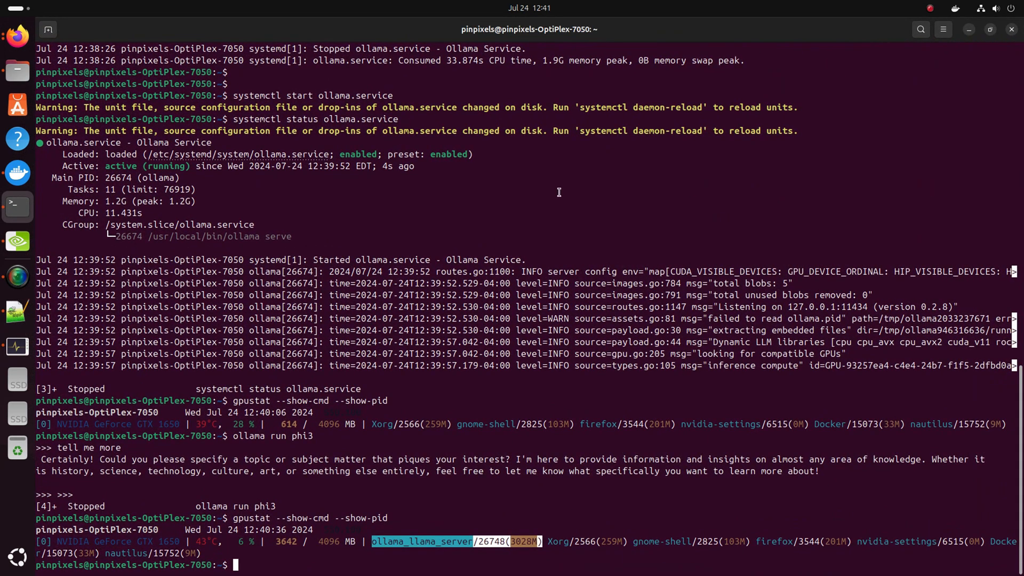